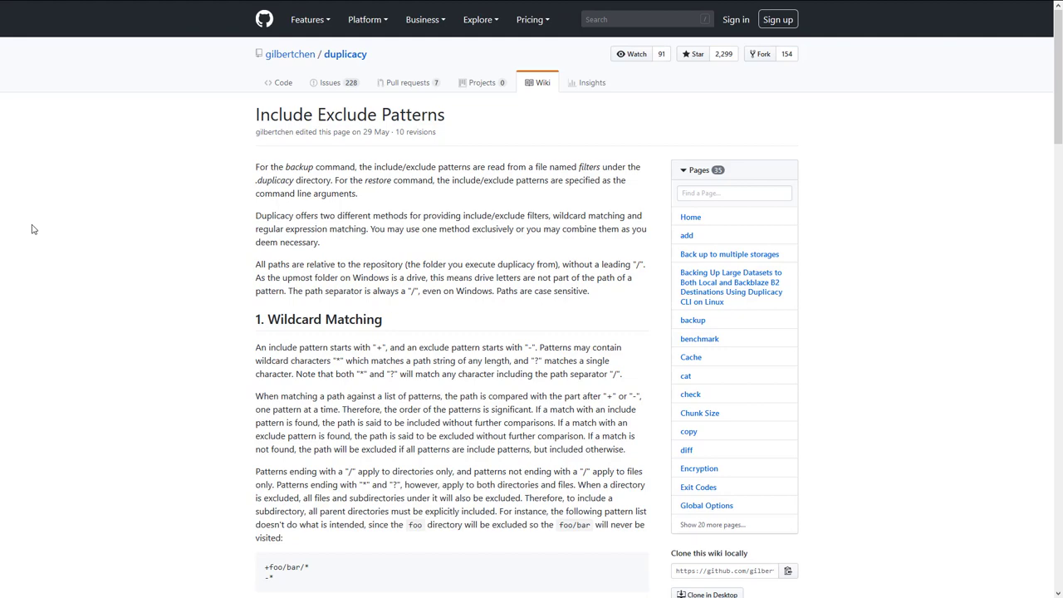
# Step: Scroll the wiki page down to the Regular Expression Matching section
pyautogui.scroll(-3)
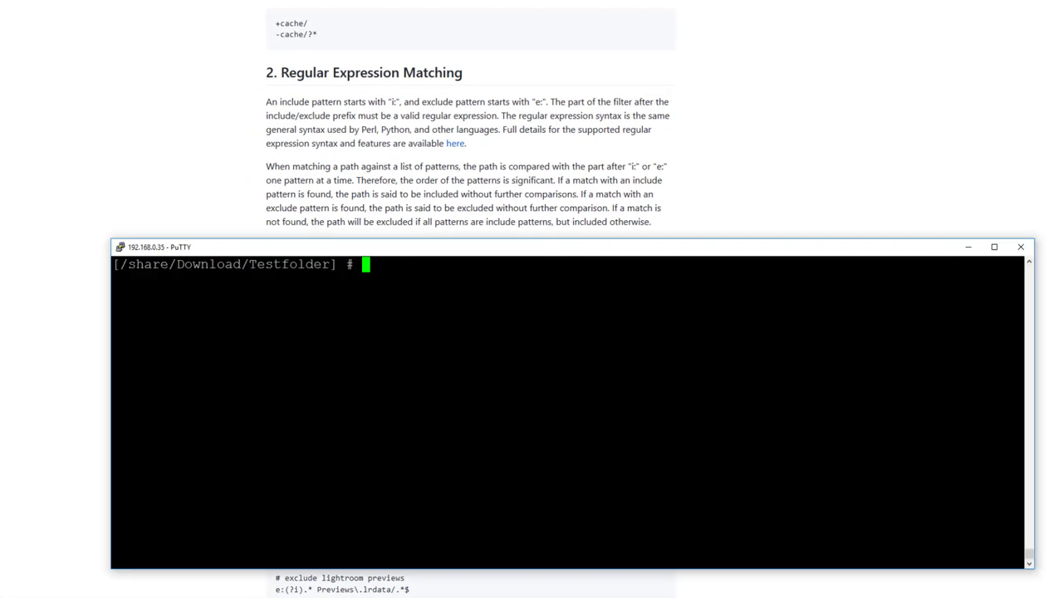
# Step: List Testfolder with ls -a and rename importan_file to important_file with mv
pyautogui.write('ls -a')
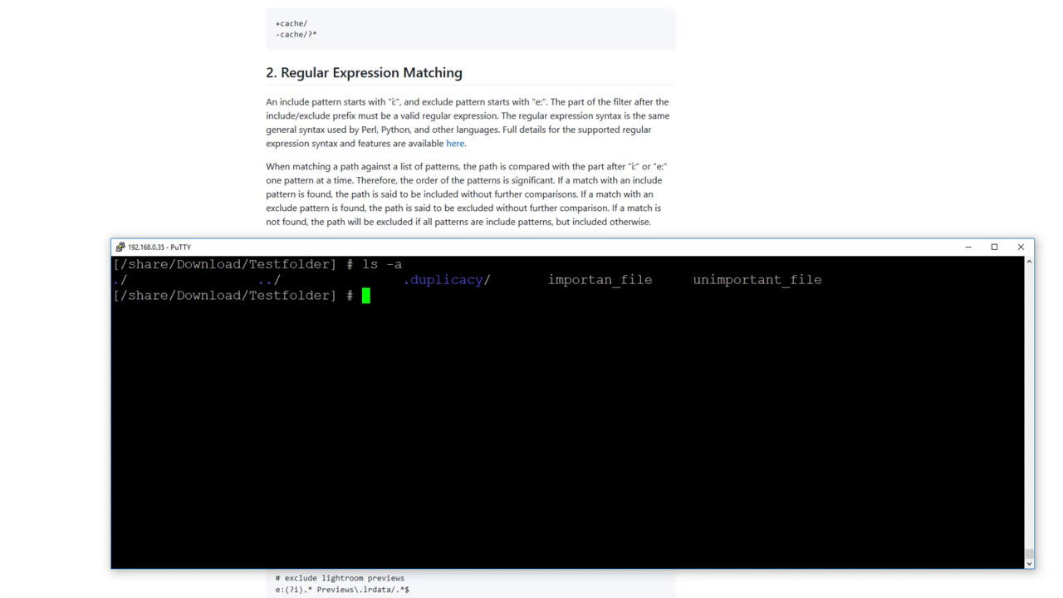
pyautogui.write('mv')
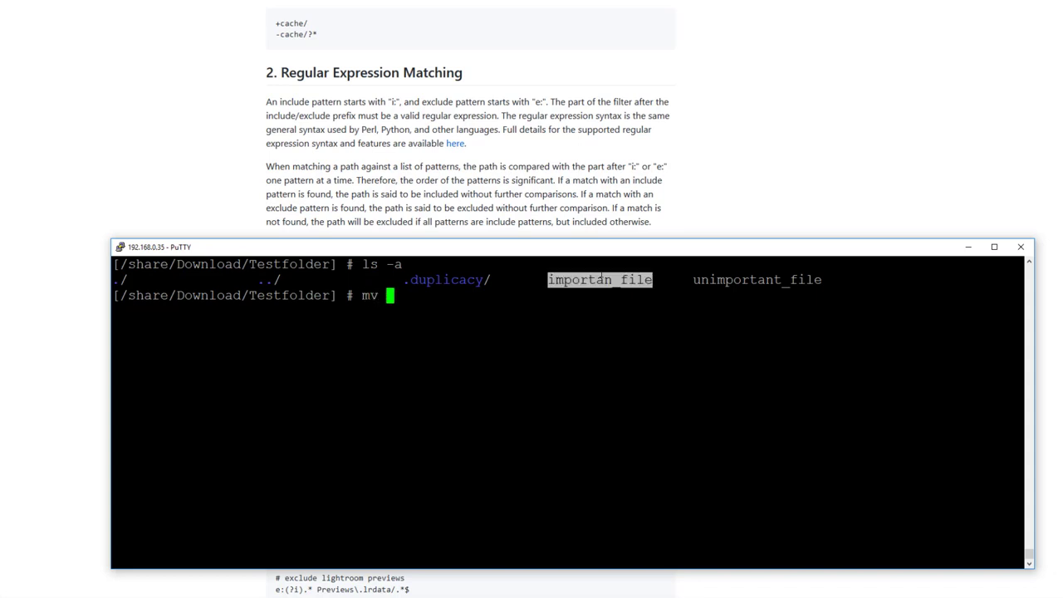
pyautogui.write('importan file')
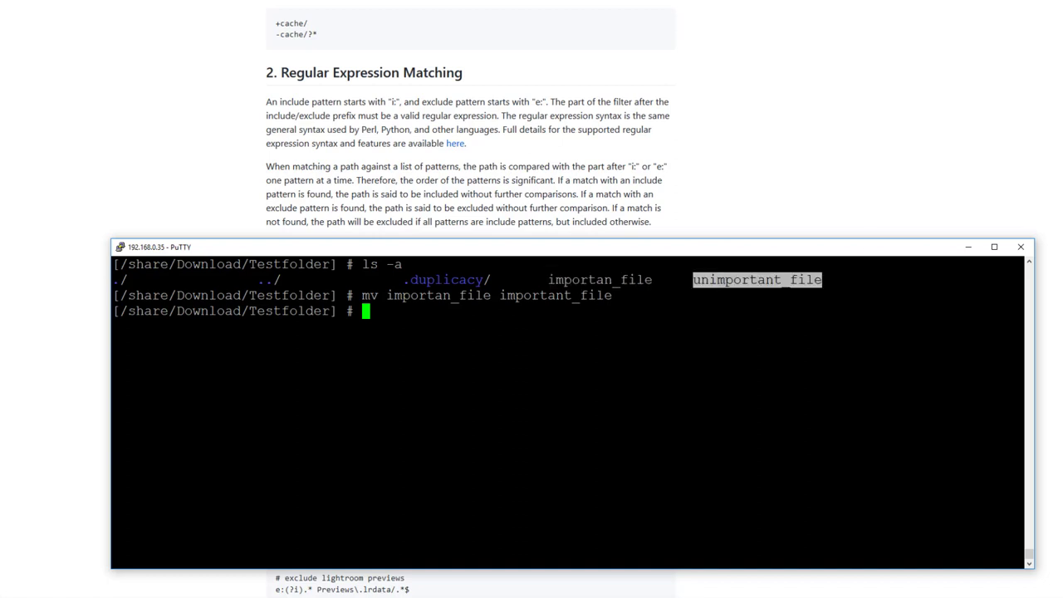
# Step: Edit .duplicacy/filters in vi to add e:unimportant_file and save with :wq
pyautogui.write('cd .duplicacy/')
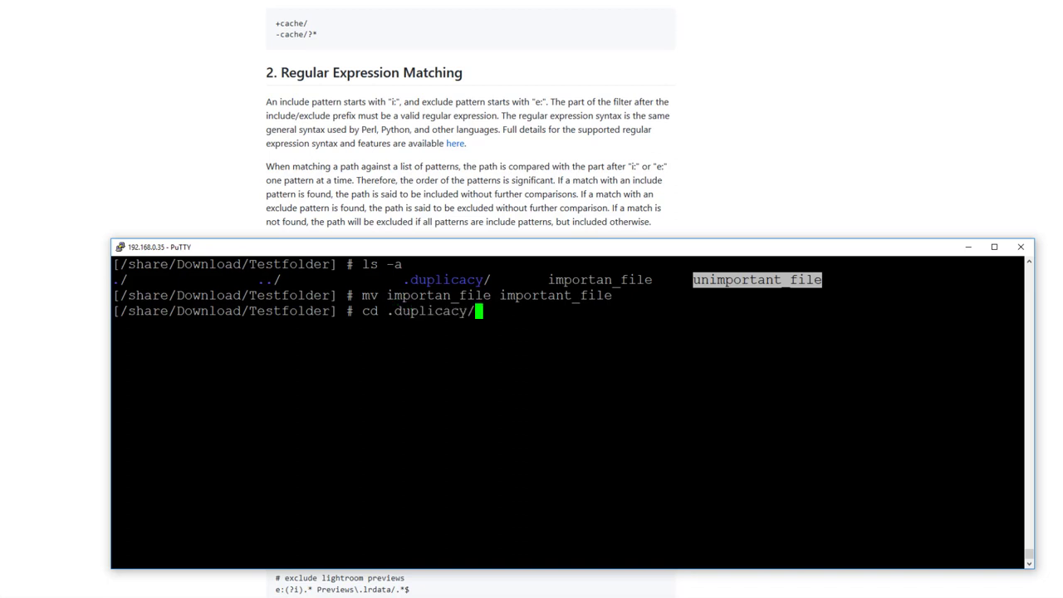
pyautogui.write('vi fi')
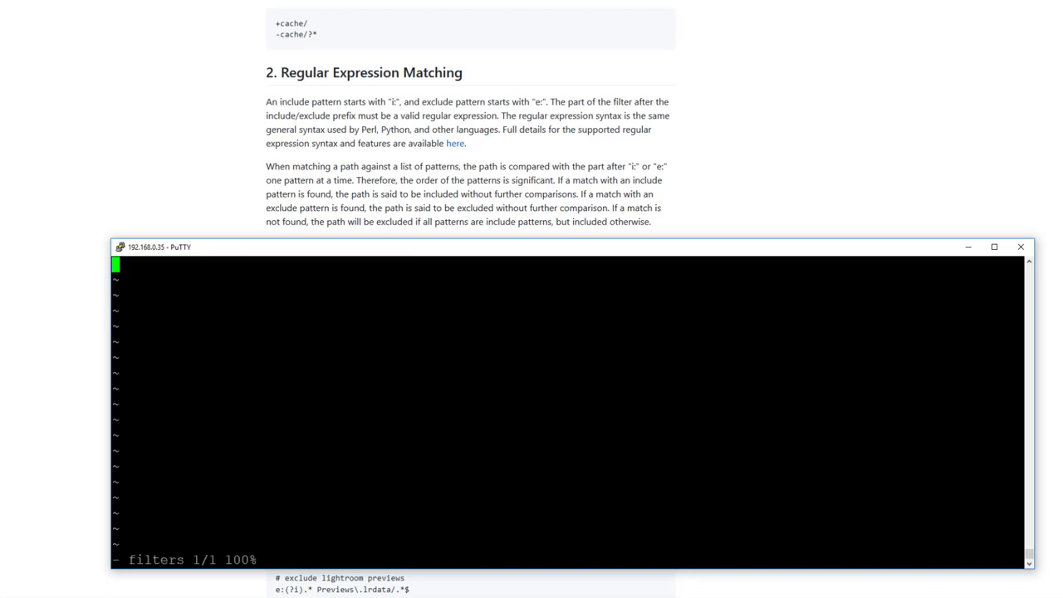
pyautogui.press('i')
pyautogui.write('e:')
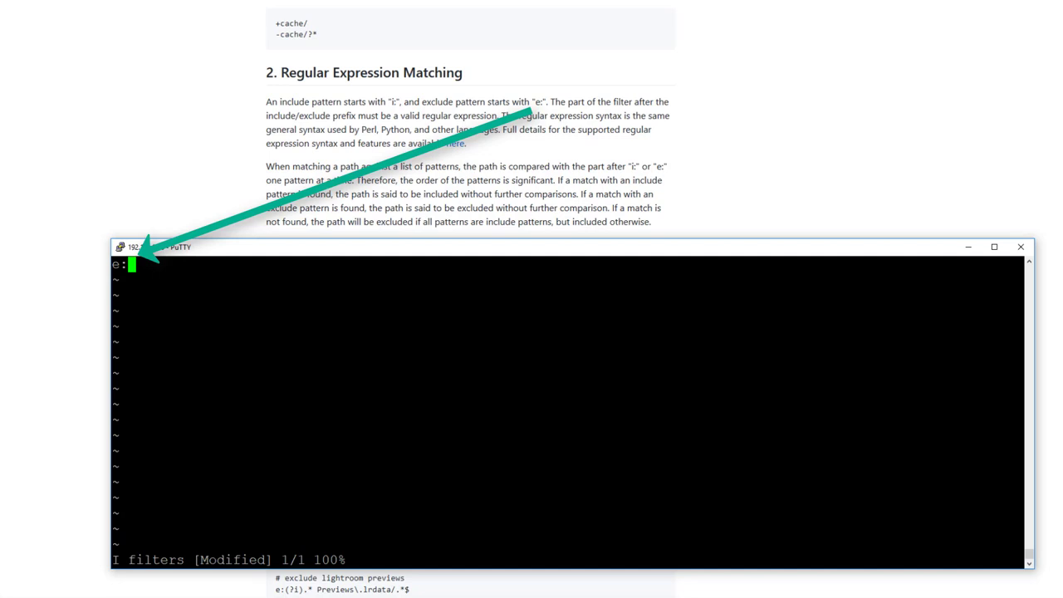
pyautogui.write('unimportant_file')
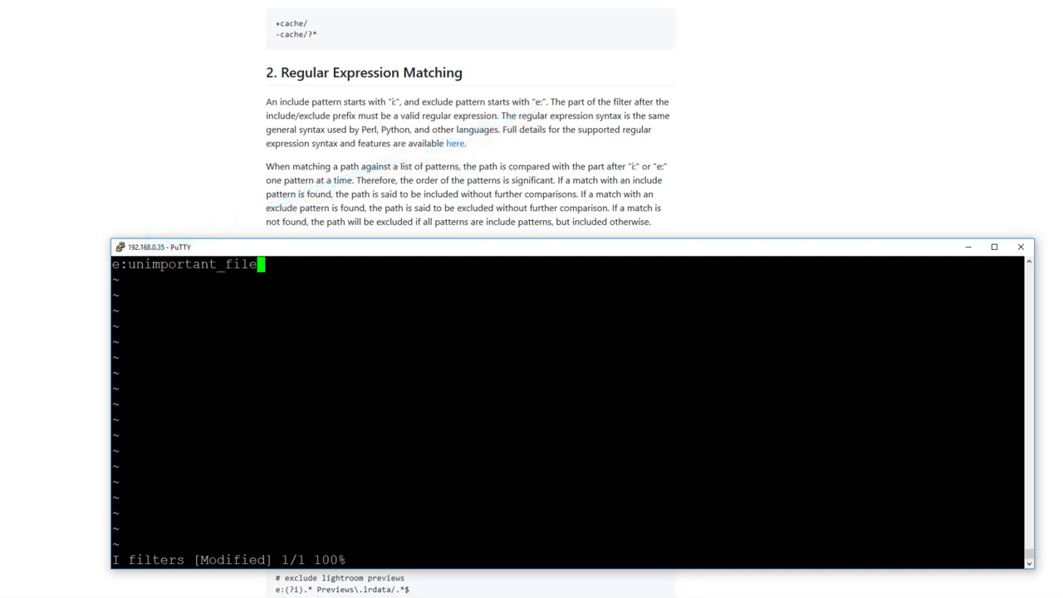
pyautogui.write(':wq')
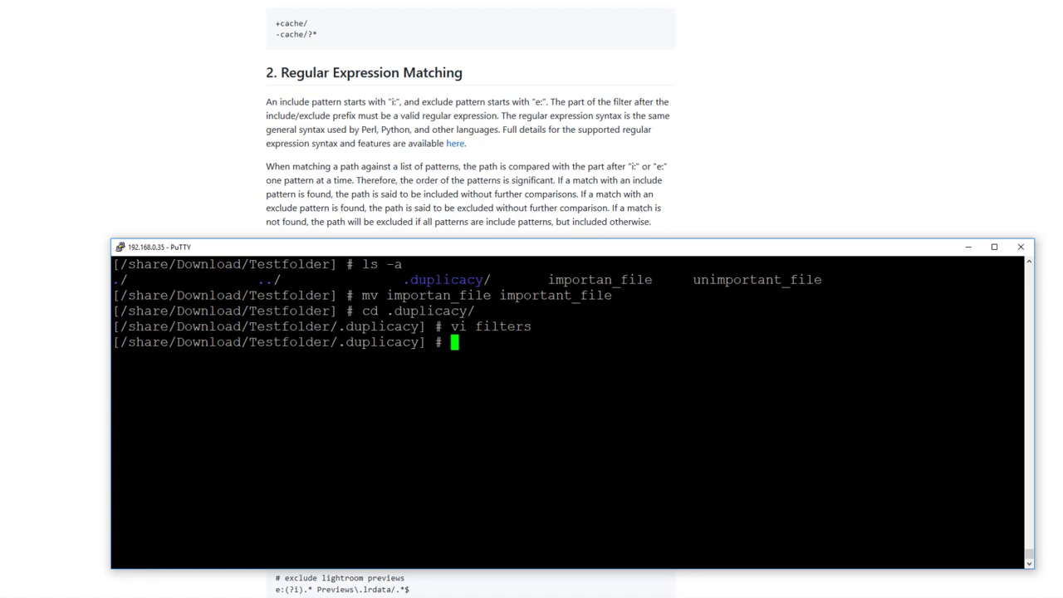
# Step: Return to Testfolder with cd .. and run the duplicacy command
pyautogui.write('cd ..')
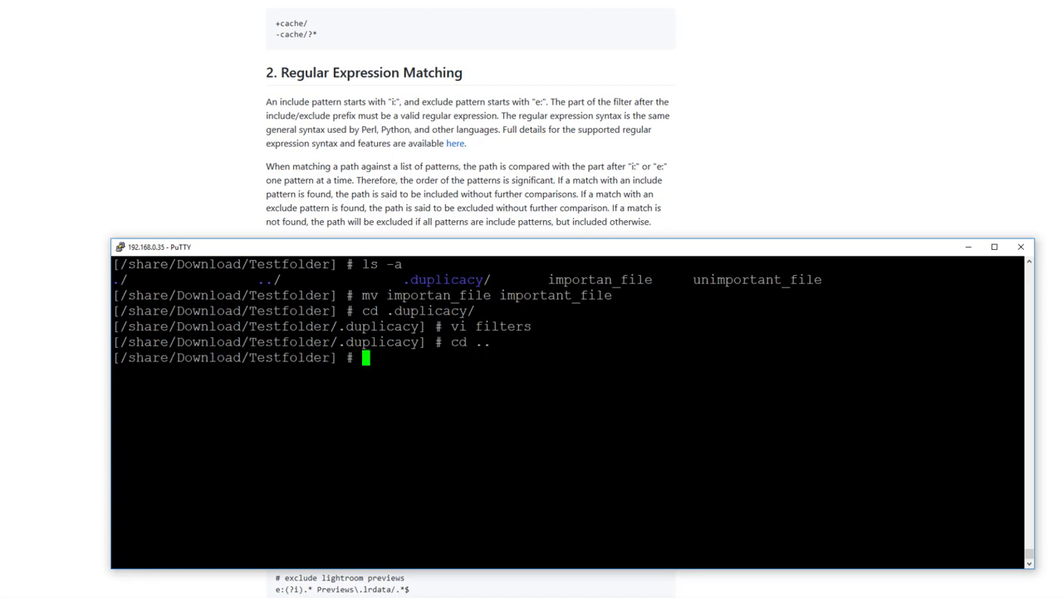
pyautogui.write('du')
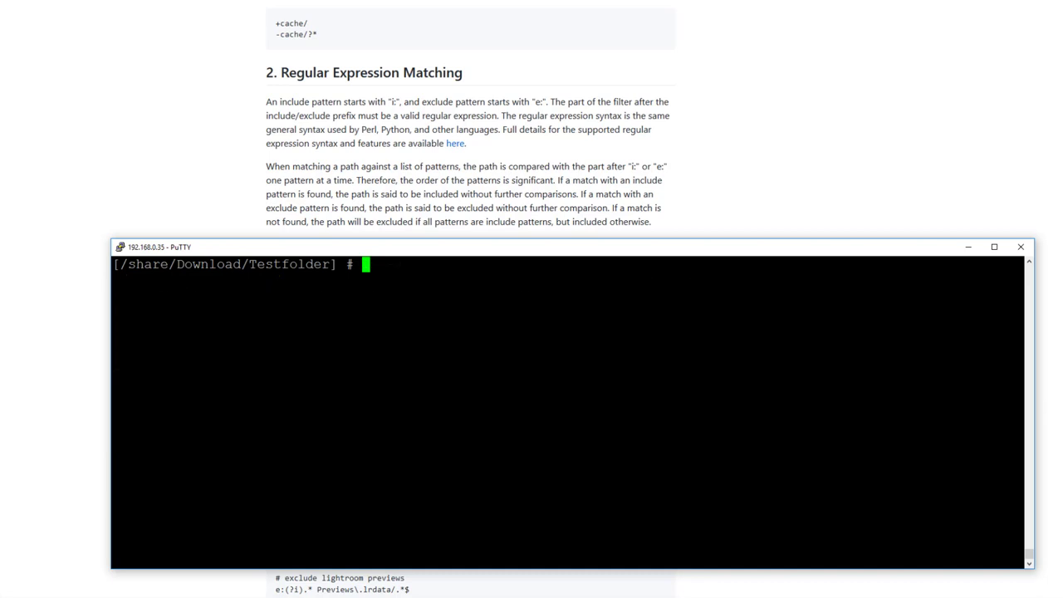
# Step: Remove important_file and unimportant_file, then run duplicacy restore -r 2 so only important_file returns
pyautogui.write('ls -a')
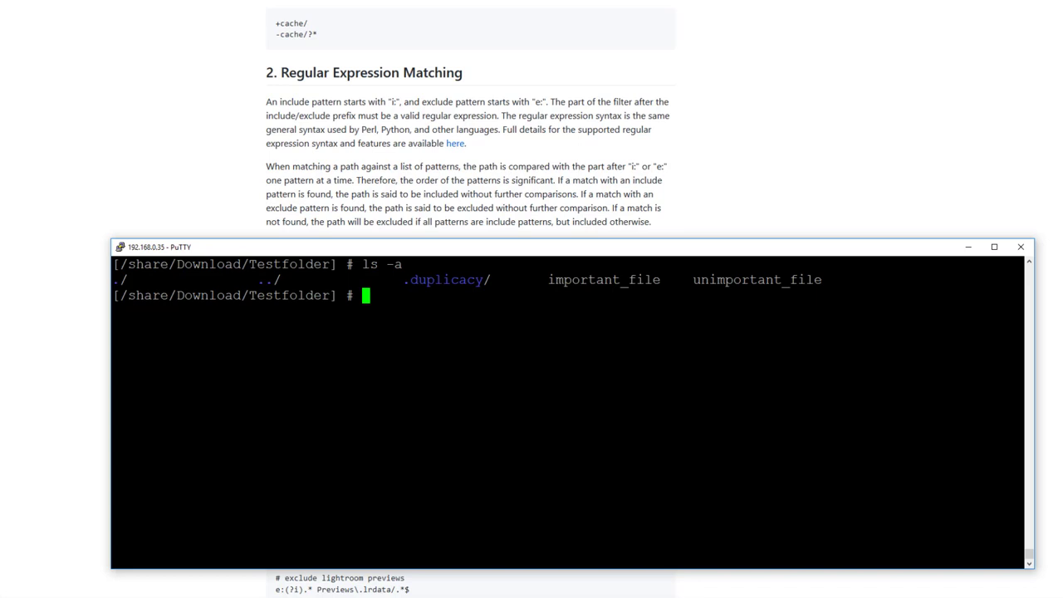
pyautogui.write('rm')
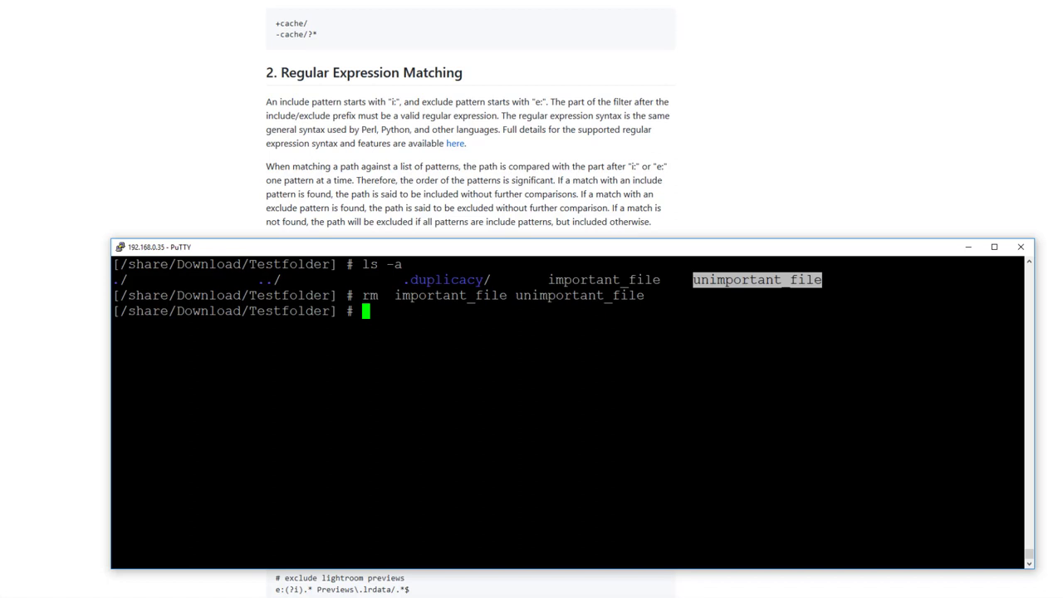
pyautogui.write('duplicacy restore -r 2')
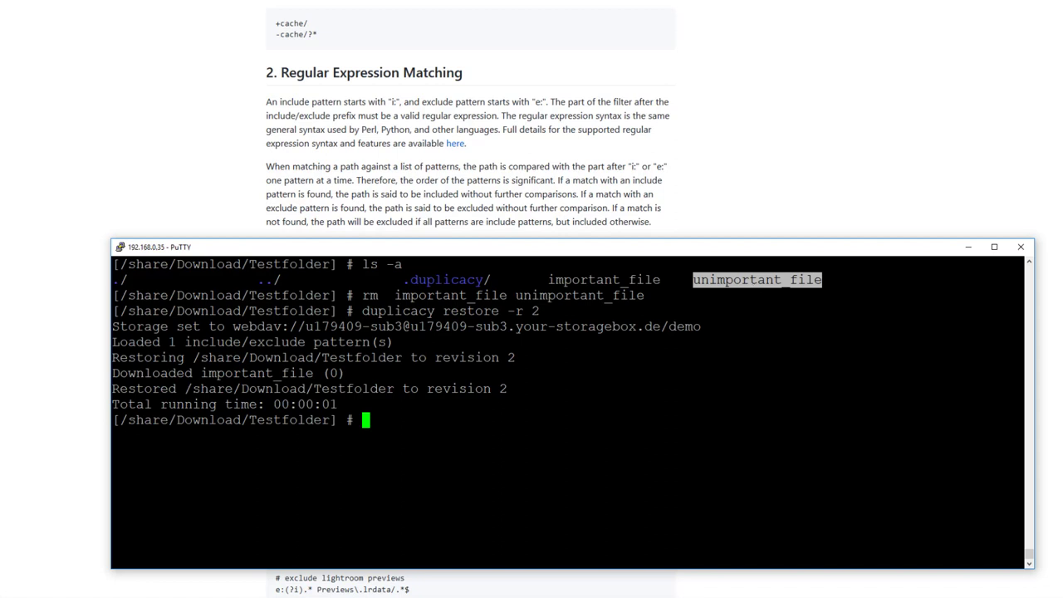
pyautogui.write('ls -')
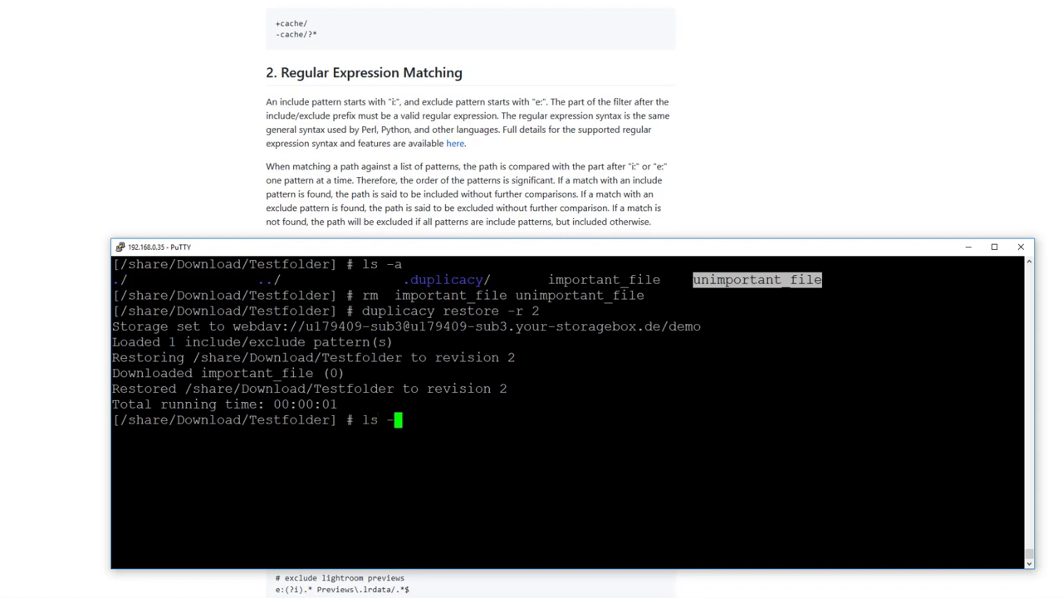